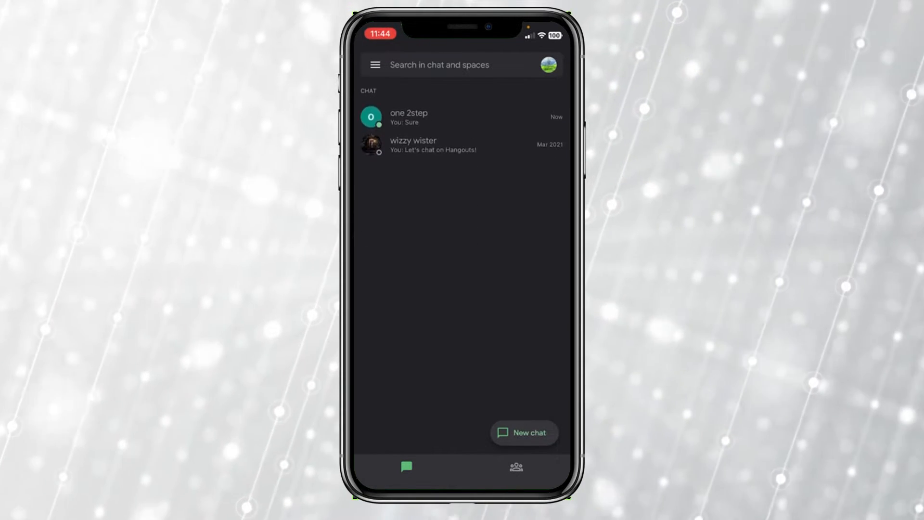
Step: Start a search across chats and spaces from the top search bar
{"action": "left_click", "coordinate": [460, 65]}
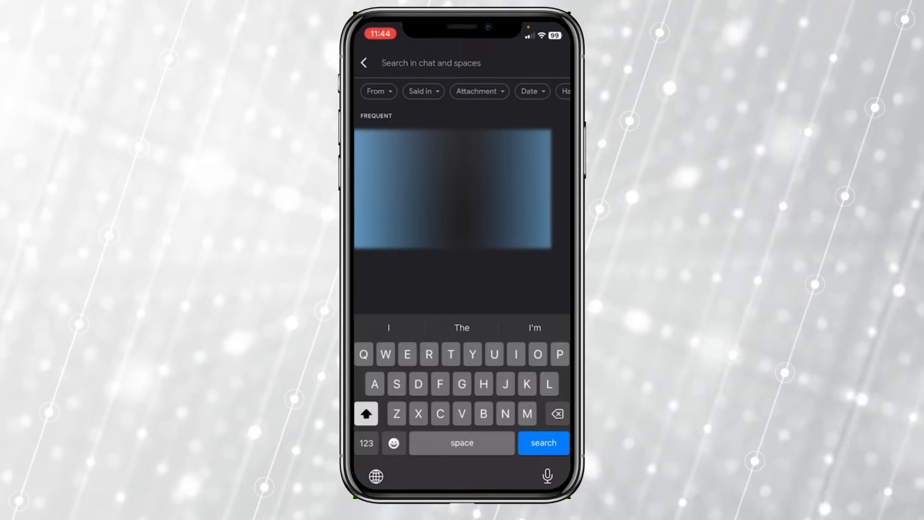
Step: Enter the friend's full Gmail address so their account appears under Matching suggestions
{"action": "left_click", "coordinate": [431, 64]}
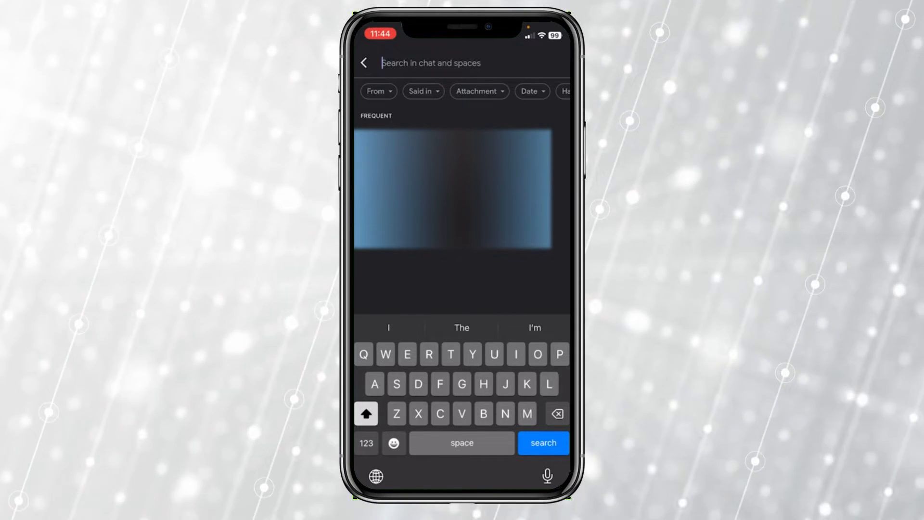
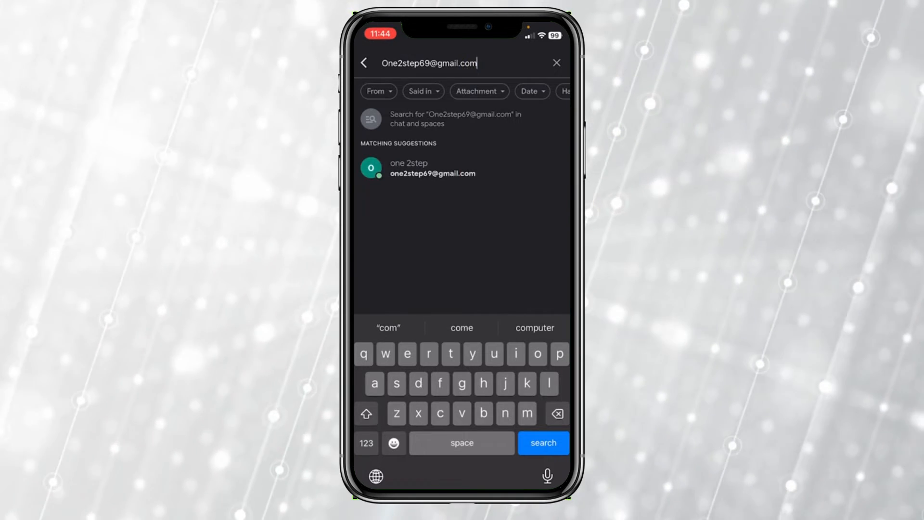
Step: Open a chat with the matching account and return to the chat list showing it on top
{"action": "left_click", "coordinate": [432, 168]}
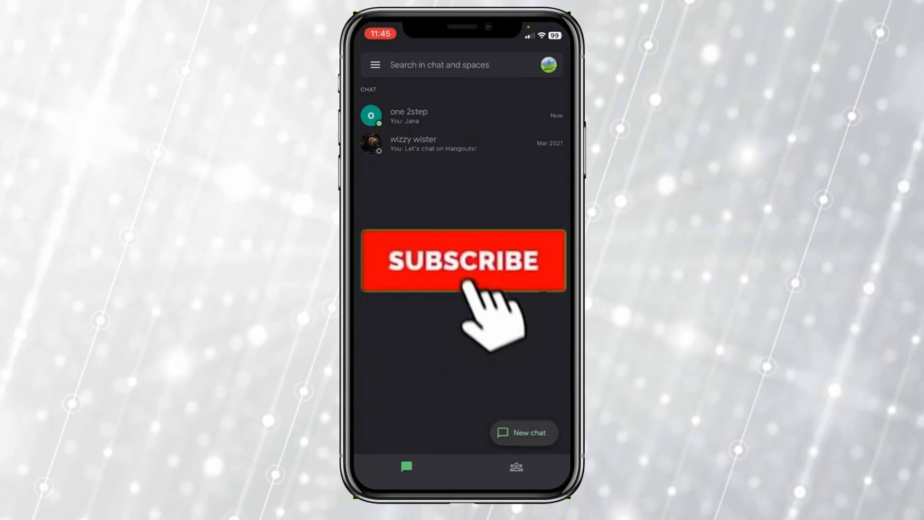
{"action": "left_click", "coordinate": [463, 261]}
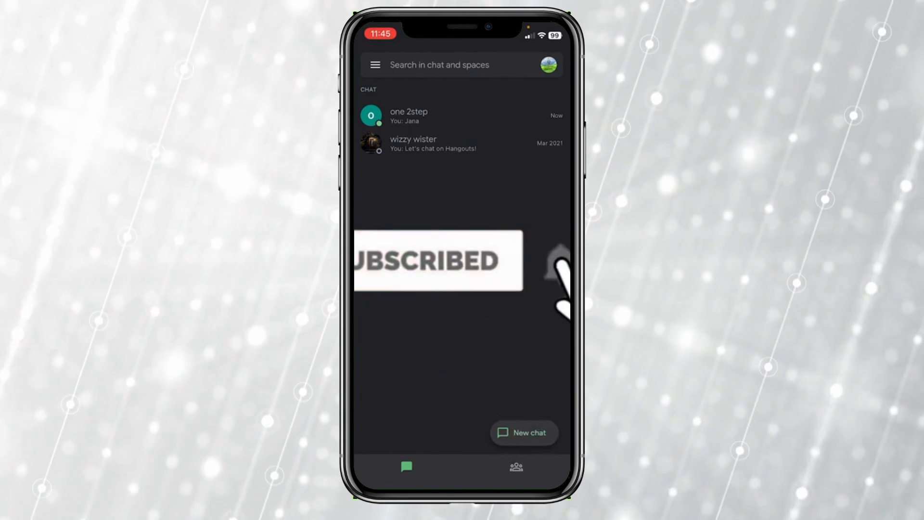